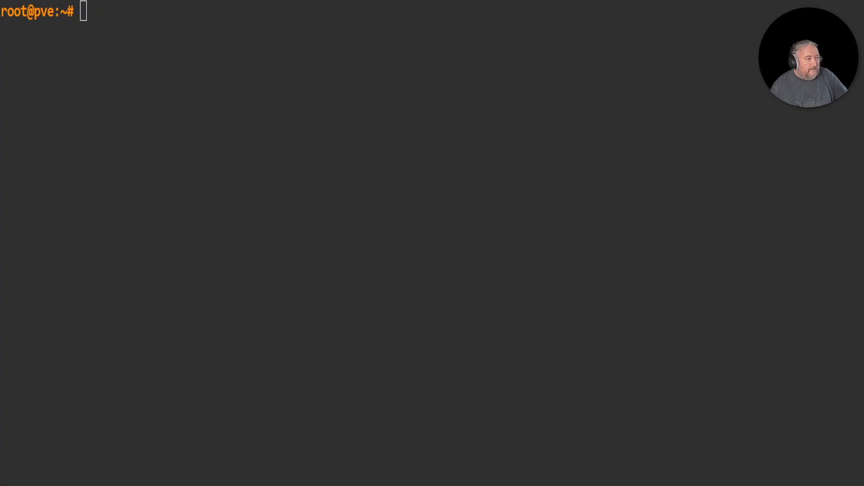
Run pvesm status to list local, local-lvm and the two NFS storages as active.
type("pvesm status")
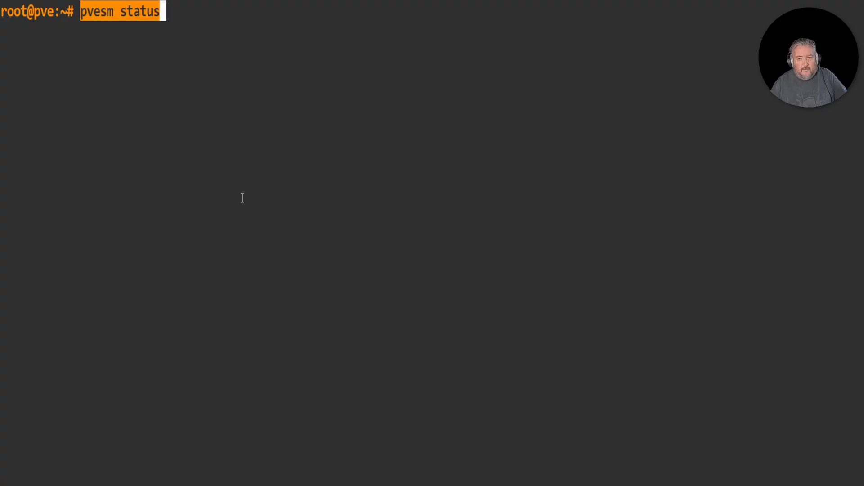
key("Return")
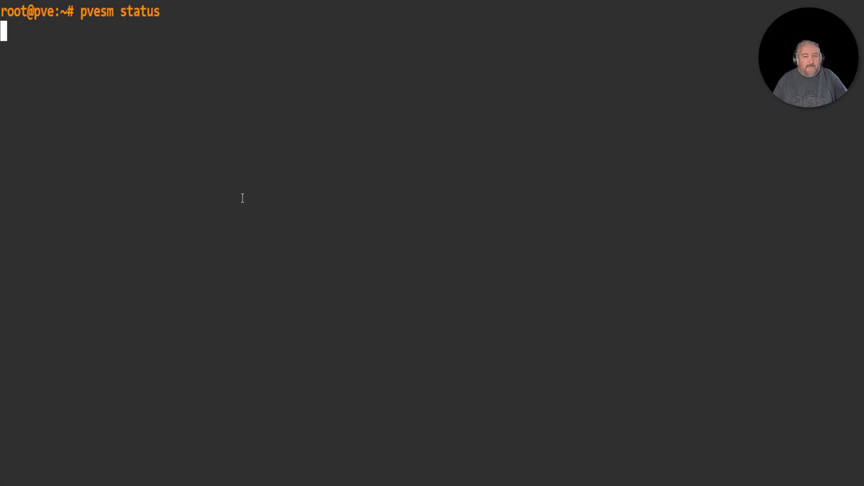
key("Return")
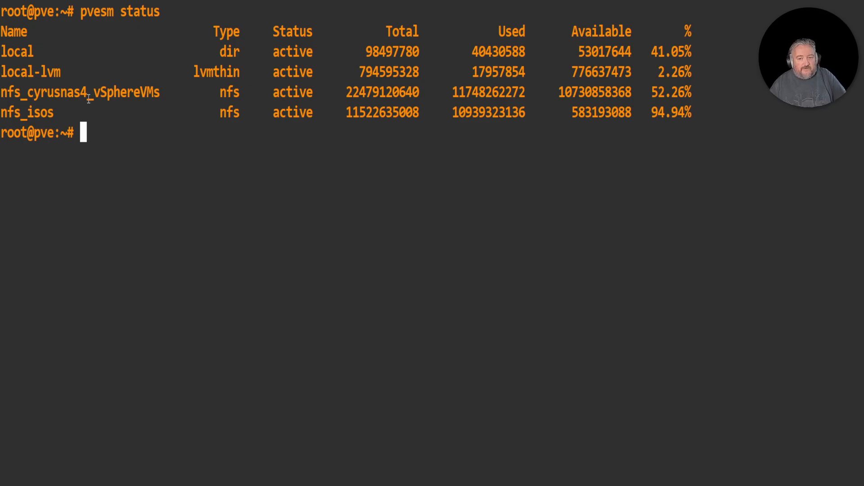
mouse_move(234, 103)
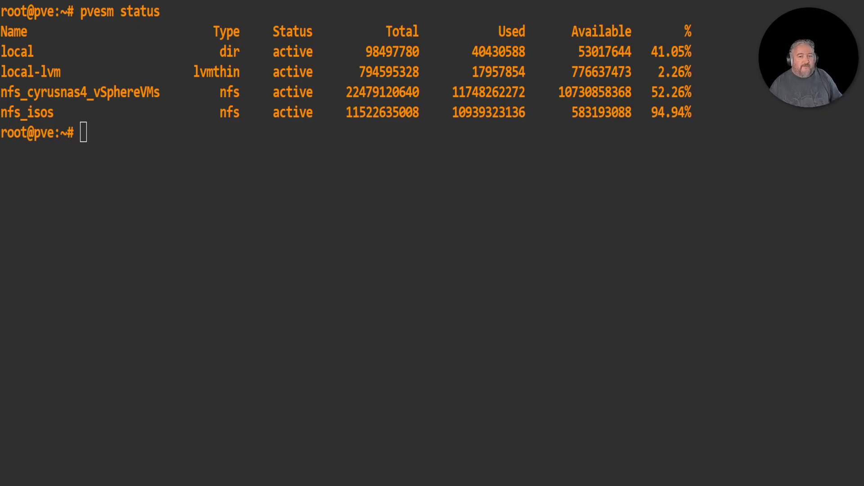
Change the working directory to /mnt/ntfs/VMs where the .vhdx files live.
type("cd /mnt/ntfs/VMs")
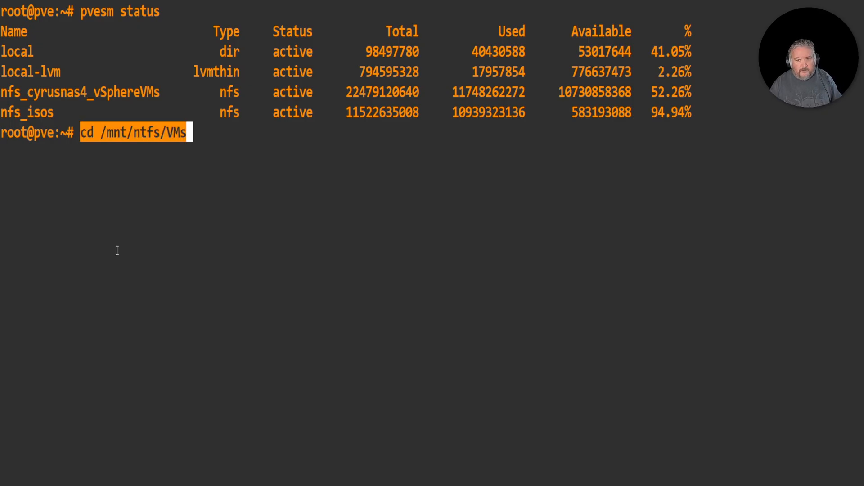
key("Return")
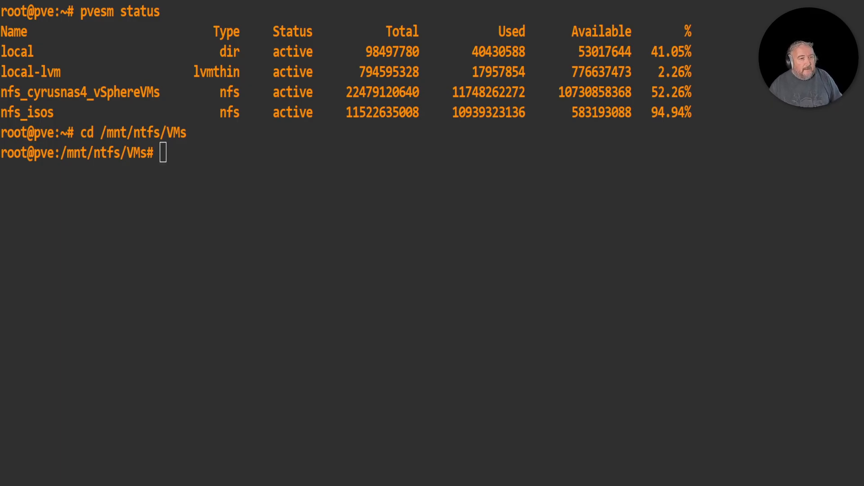
mouse_move(271, 255)
type("ls -a")
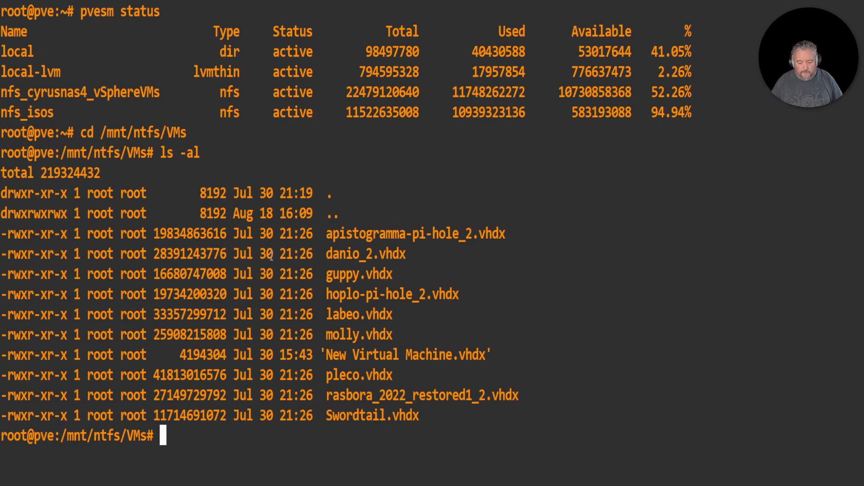
Run lsblk to show the pve LVM volumes and nvme1n1p2 mounted at /mnt/ntfs.
type("lsblk")
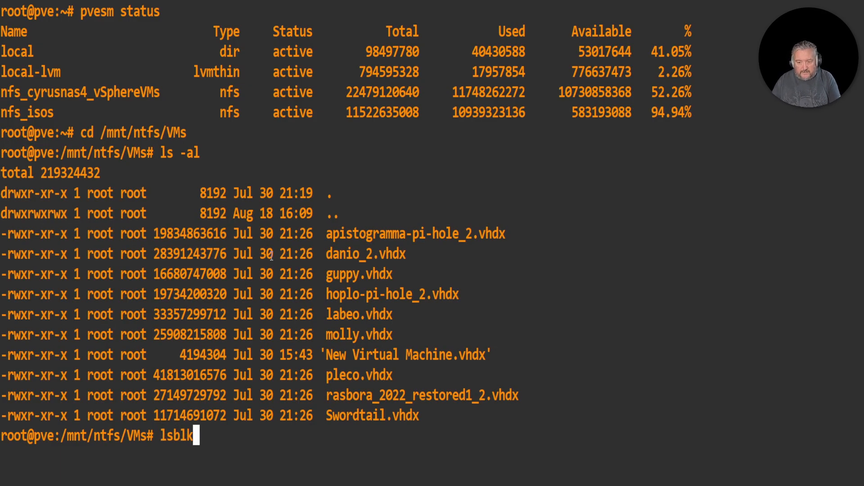
key("Return")
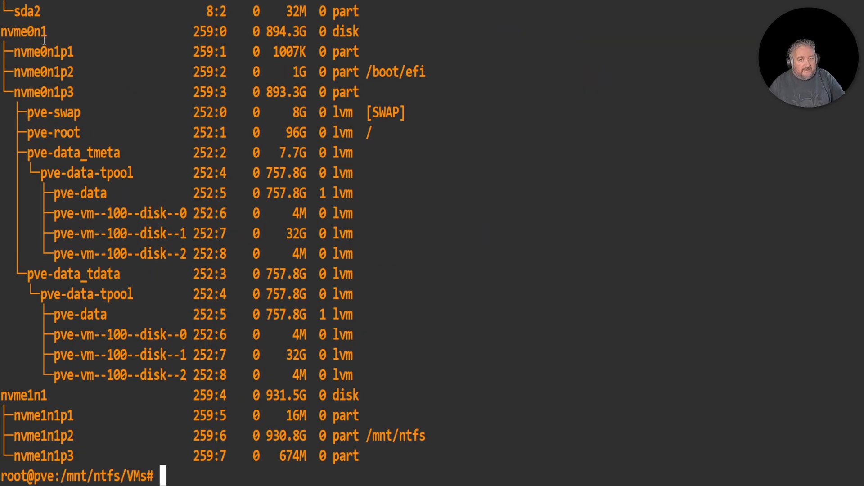
mouse_move(97, 407)
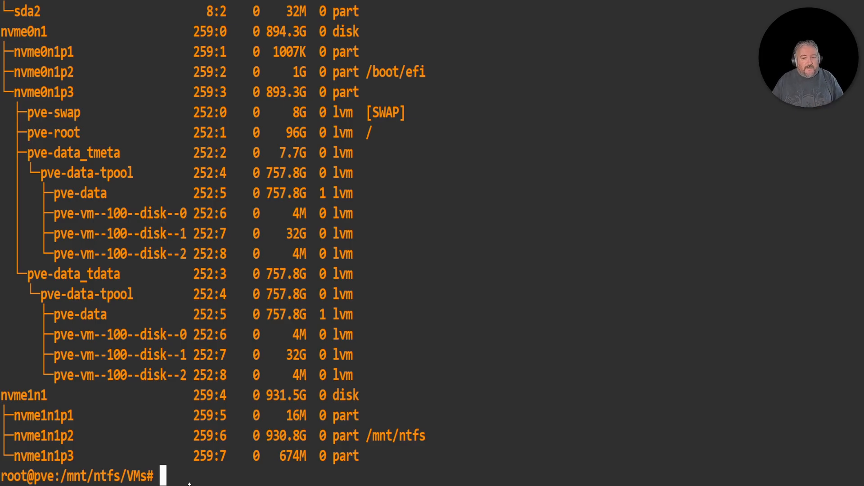
List /mnt/ntfs/VMs again to show the apistogramma and hoplo .vhdx files.
type("ls -al")
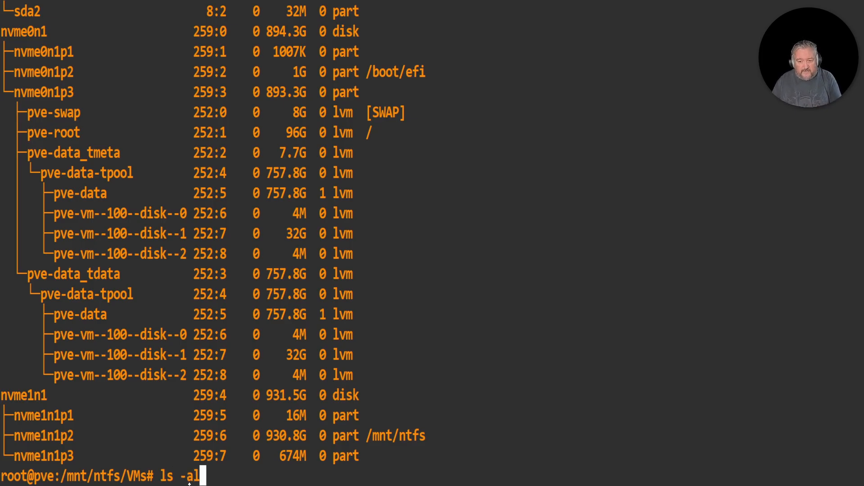
key("Return")
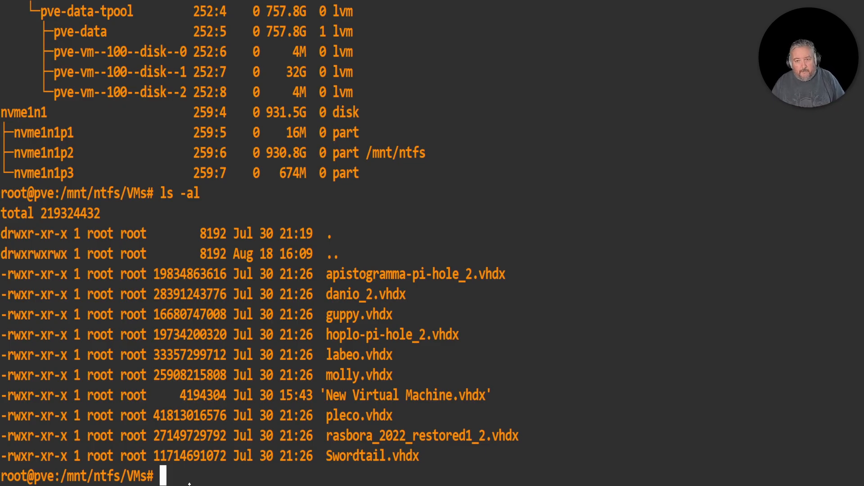
Clear the screen, return to root's home and list the qcow2 images and demo scripts.
type("clea")
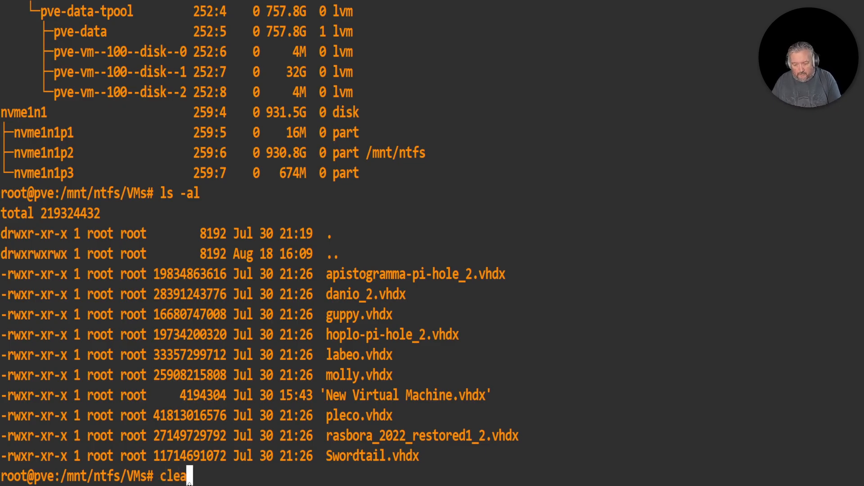
key("Return")
type("cd /tmp")
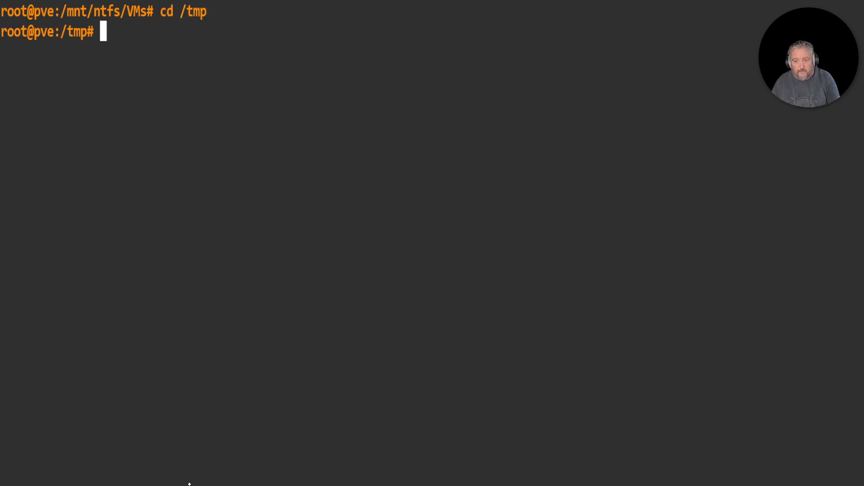
type("ls -al")
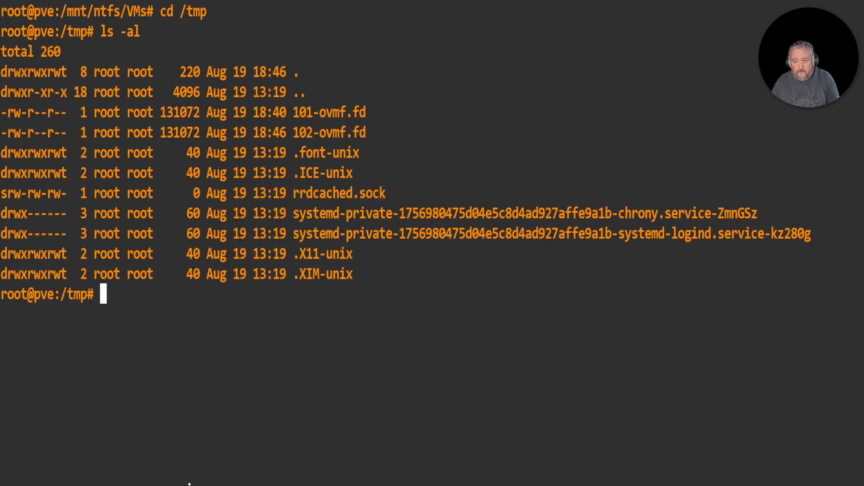
type("cd /root")
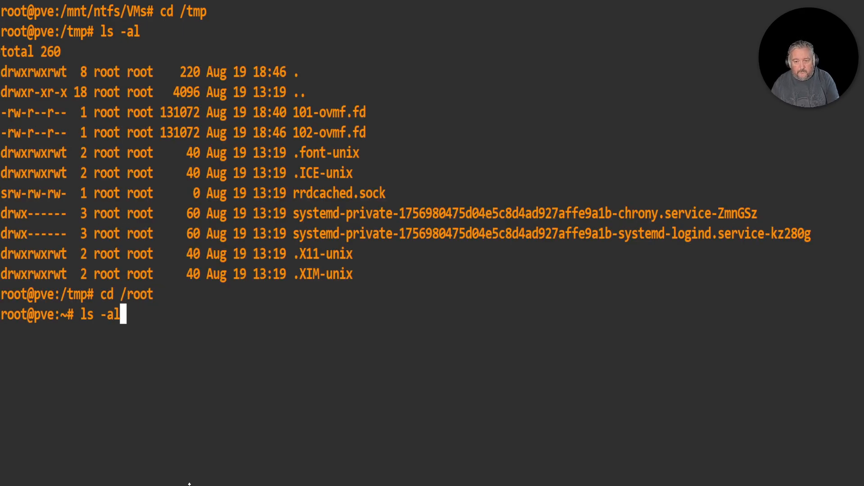
key("Return")
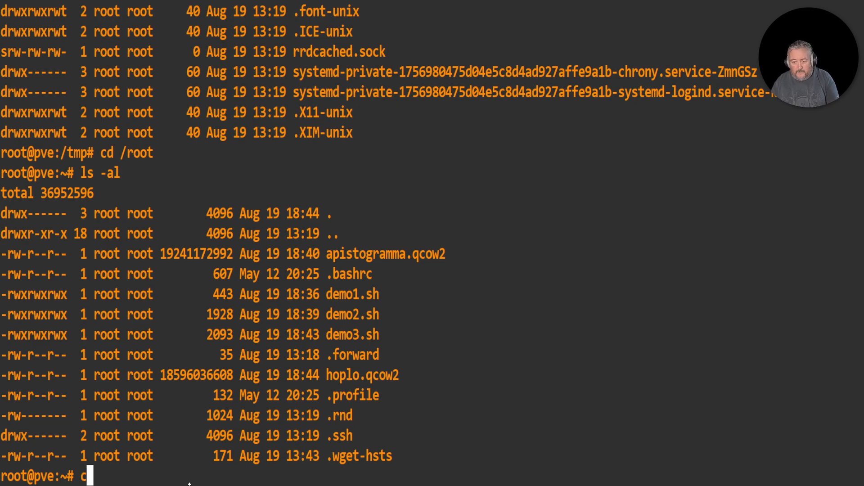
key("Return")
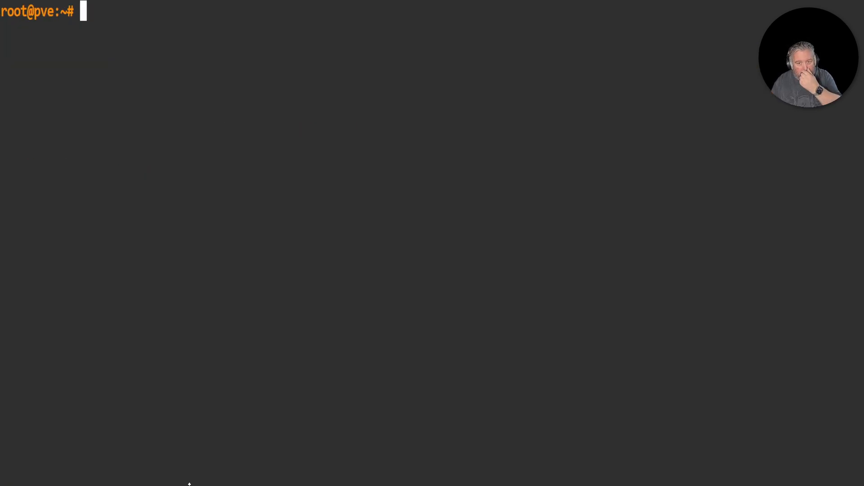
Enter ./demo2.sh at the root prompt, ready to launch the Apistogramma migration.
type("./demo2.s")
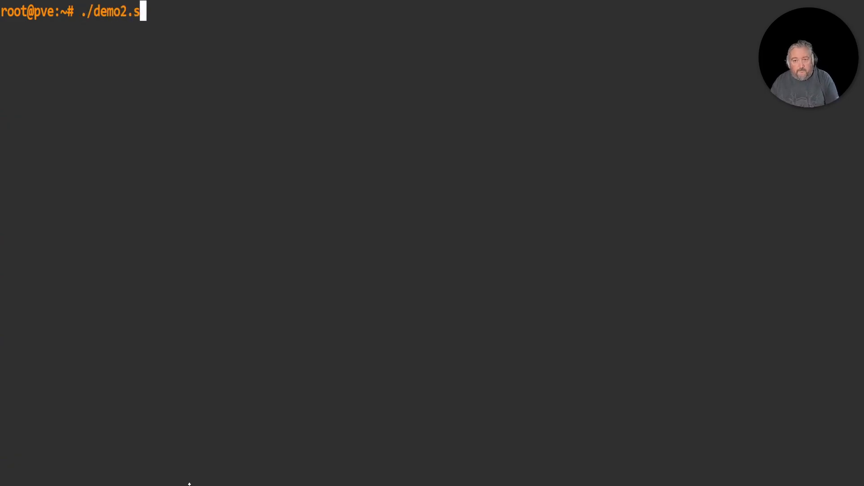
type("h")
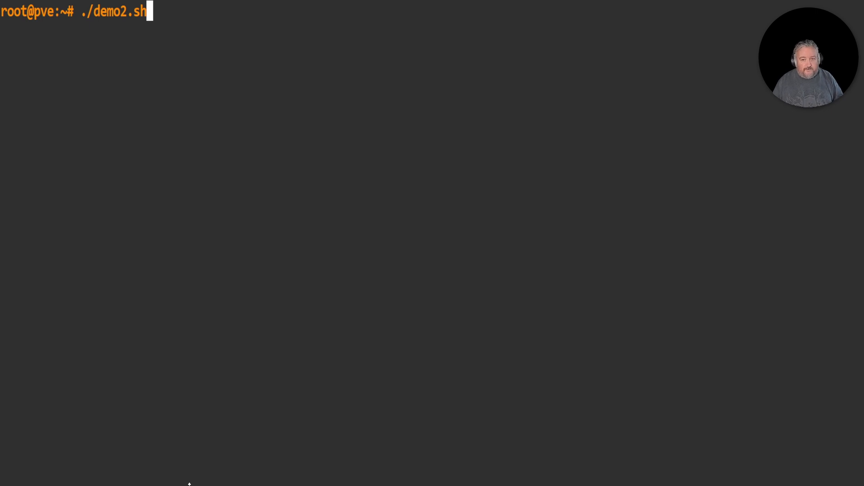
Run demo2.sh so VM 101 Apistogramma is converted, created with its 40 GiB disk and started.
key("Return")
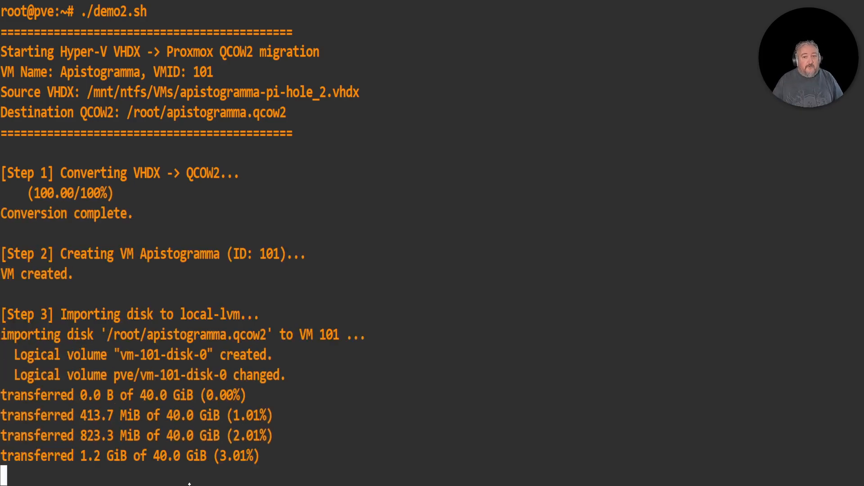
scroll("down", 3)
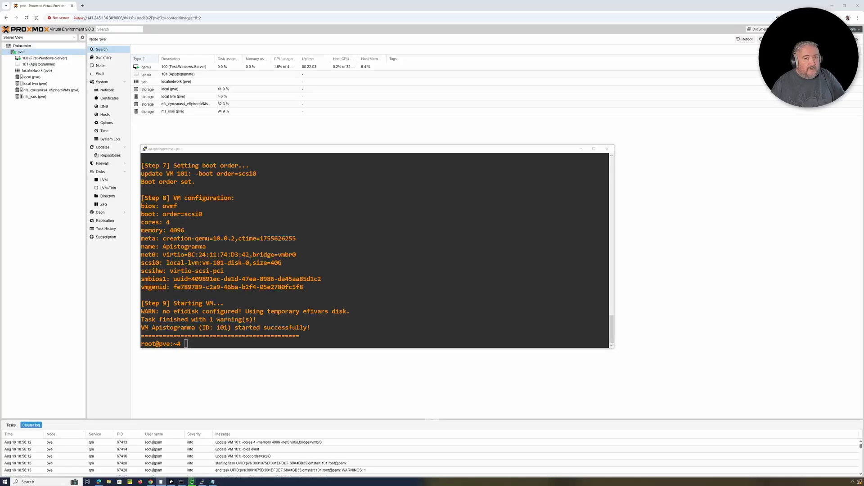
Select the server tree to confirm VM 101 Apistogramma is listed as running under pve.
left_click(40, 64)
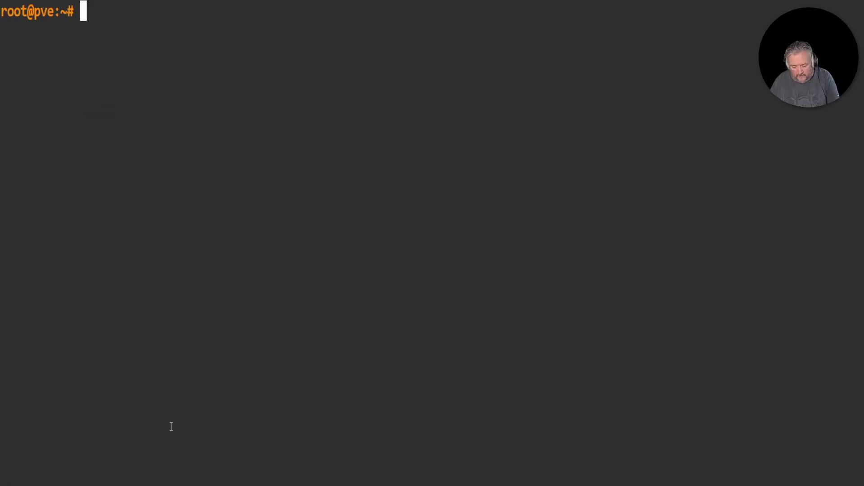
Run ./demo3.sh to start the Hoplo (VMID 102) migration up to the qemu-img convert prompt.
type("demo2.")
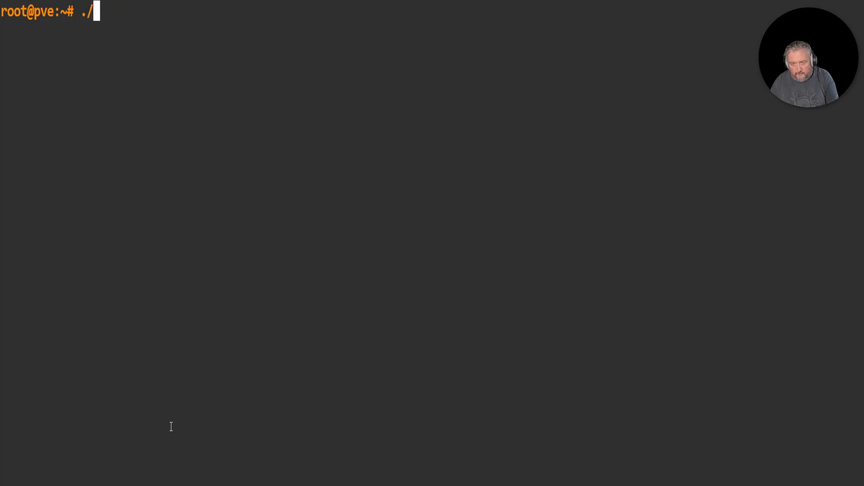
type("demo")
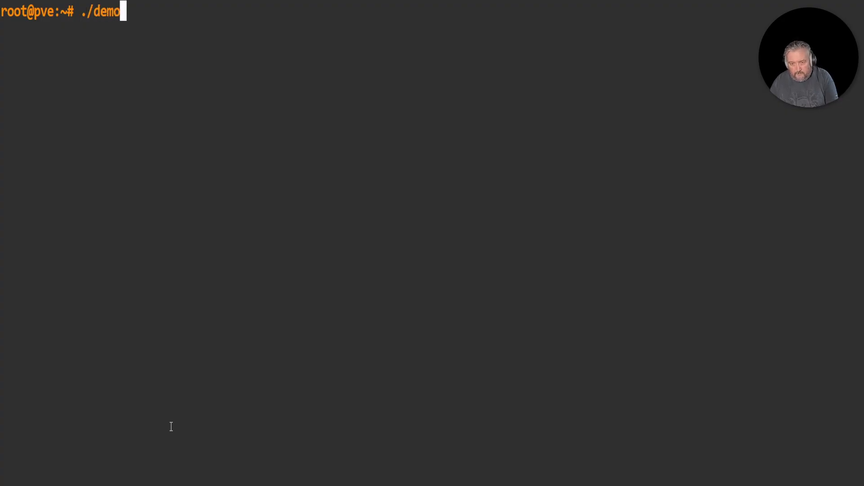
type("3.sh")
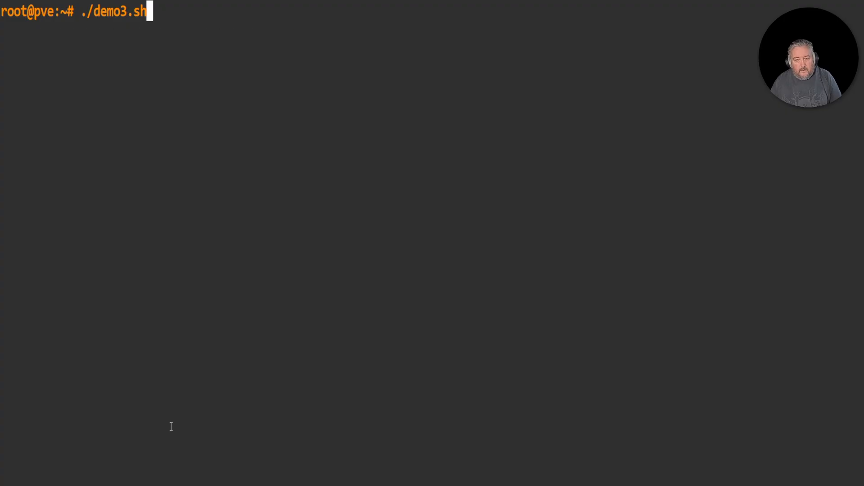
key("Return")
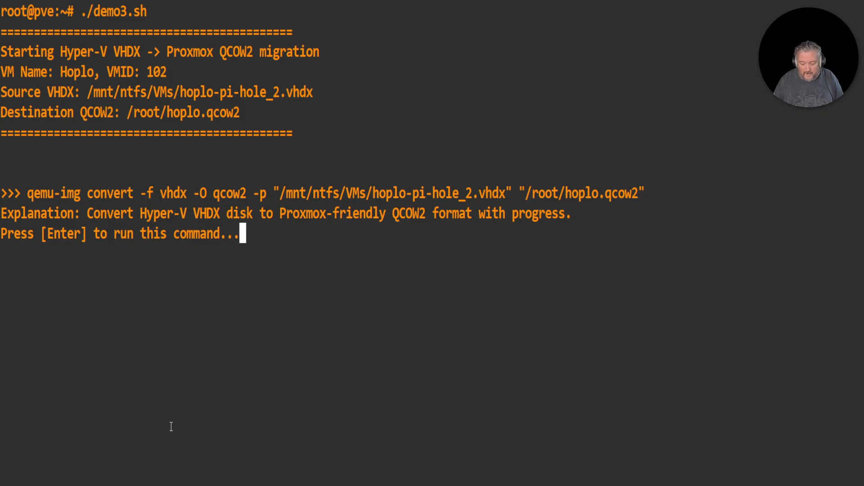
Confirm the qemu-img conversion of the Hoplo VHDX to qcow2 and let it reach 100%.
key("Return")
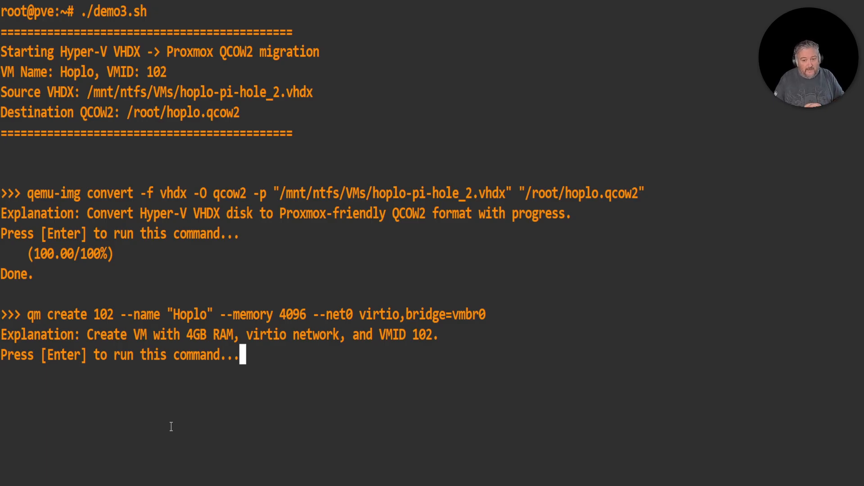
Confirm qm create 102 so VM Hoplo exists with 4GB RAM and virtio network.
key("Return")
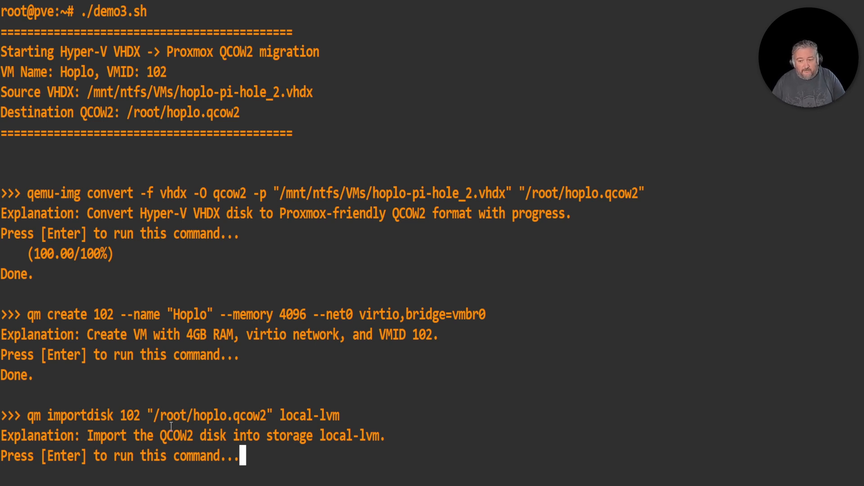
Import the 40 GiB Hoplo qcow2 disk into local-lvm as vm-102-disk-0.
key("Return")
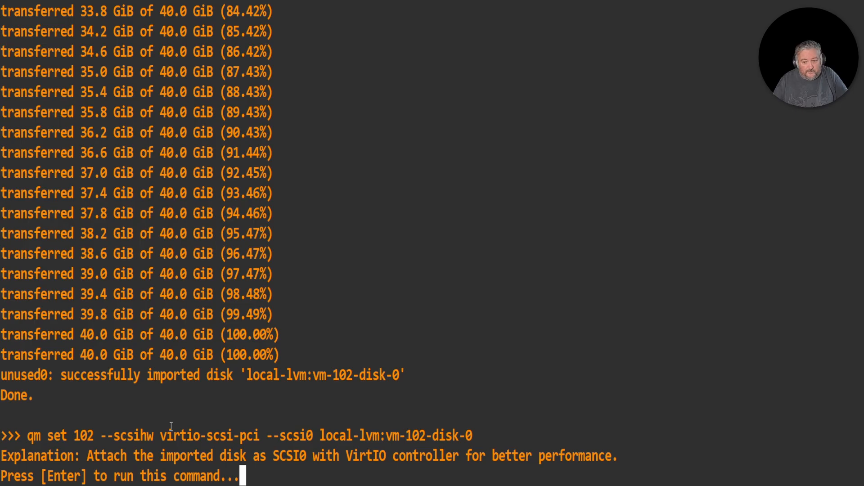
Attach the imported disk as scsi0 on VM 102 and switch its BIOS to OVMF.
key("Return")
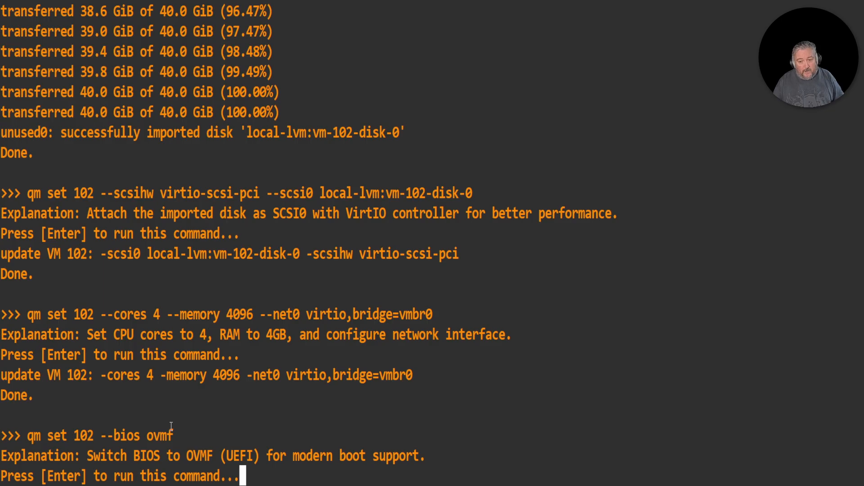
key("Return")
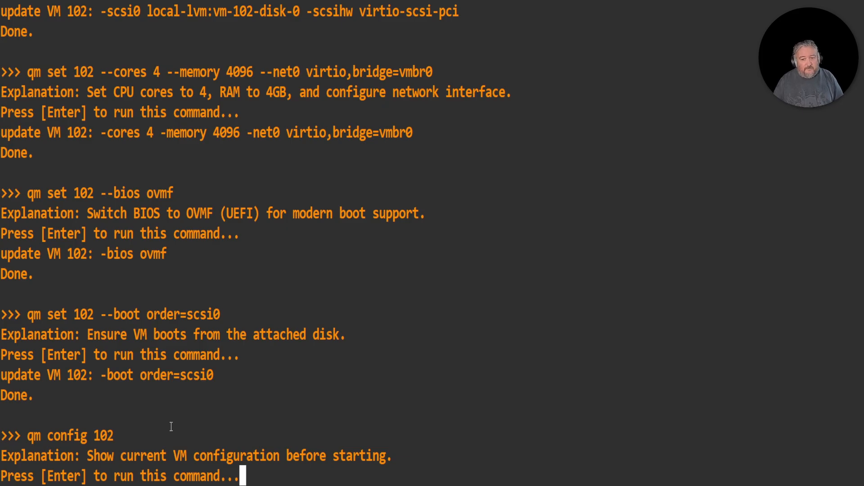
Review VM 102's config (Hoplo, 40G scsi0, ovmf) and start it.
key("Return")
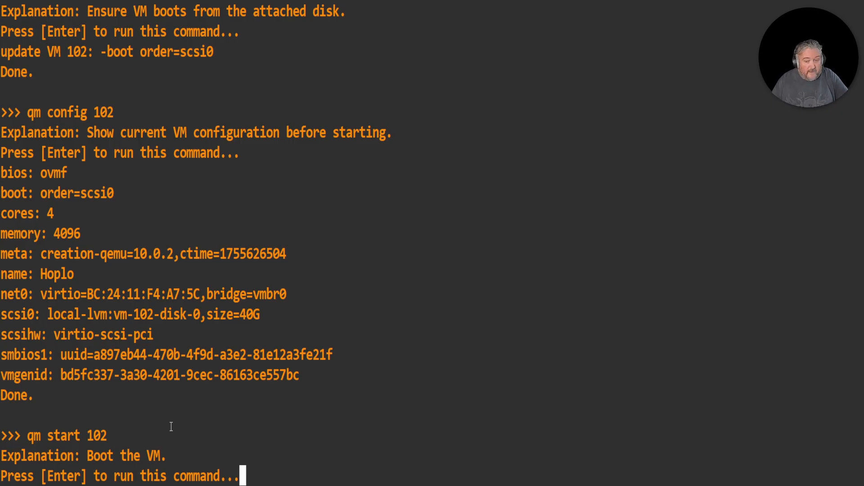
key("Return")
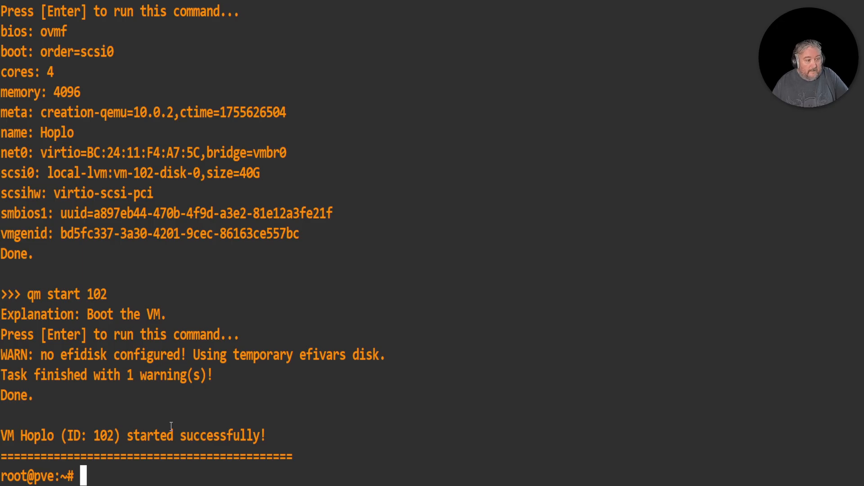